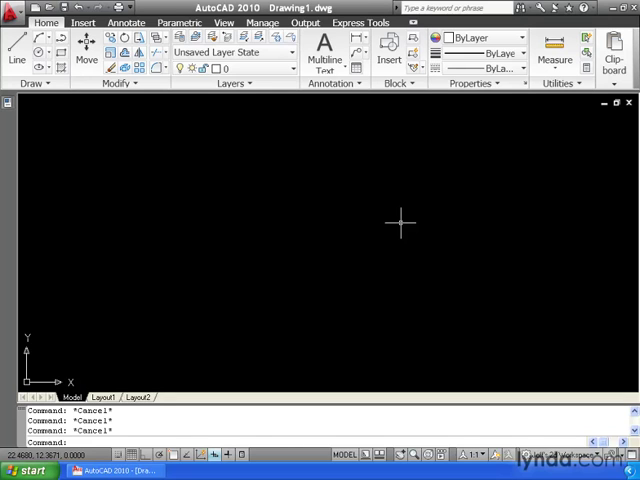
pyautogui.moveTo(210, 192)
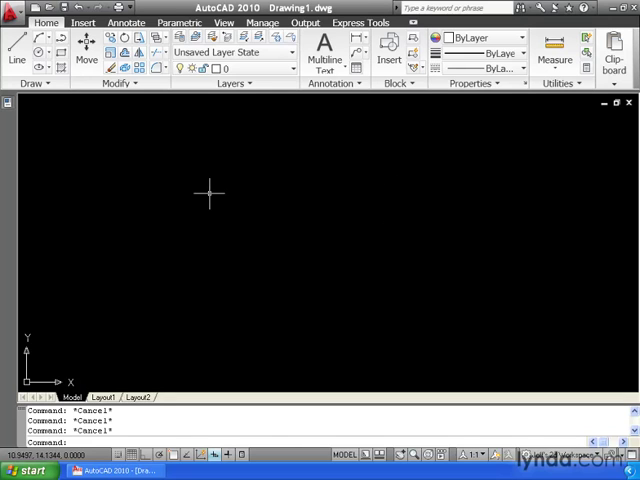
pyautogui.moveTo(366, 272)
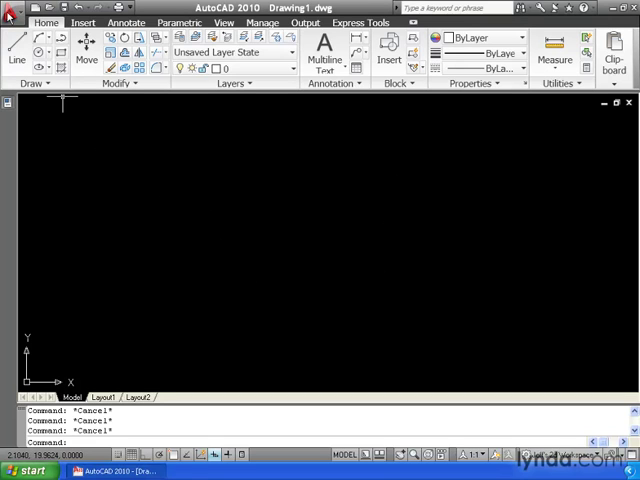
# Set the drawing's insertion scale to Millimeters in the Drawing Units dialog
pyautogui.click(10, 8)
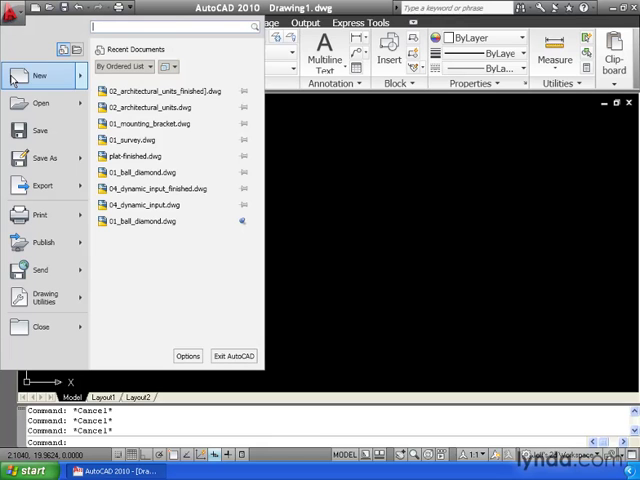
pyautogui.click(40, 296)
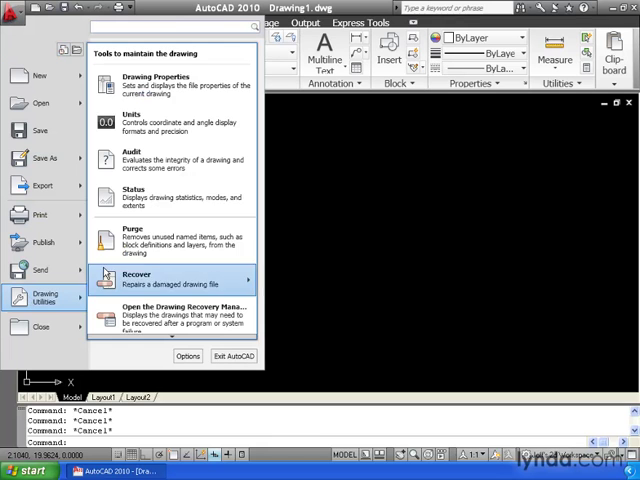
pyautogui.click(128, 112)
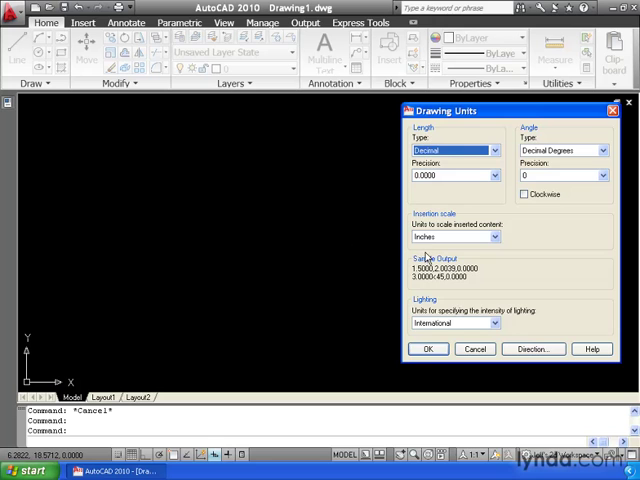
pyautogui.click(490, 236)
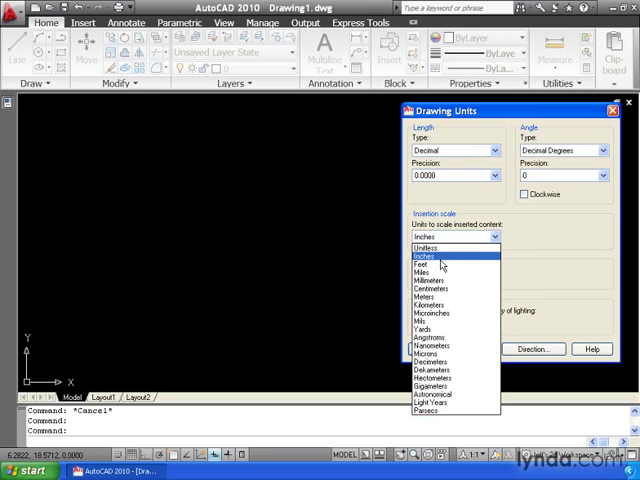
pyautogui.click(428, 274)
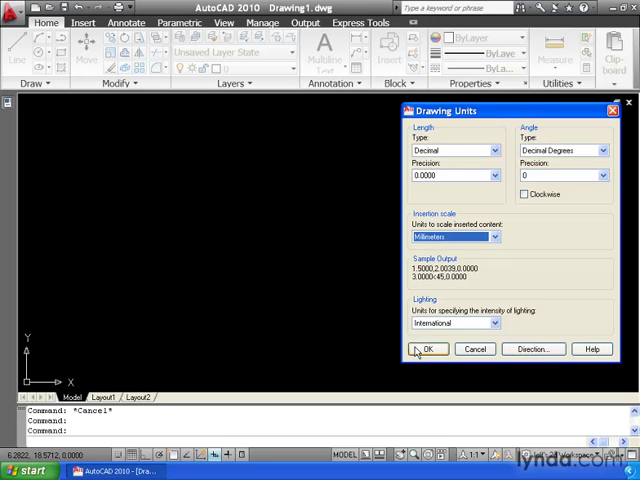
pyautogui.click(428, 348)
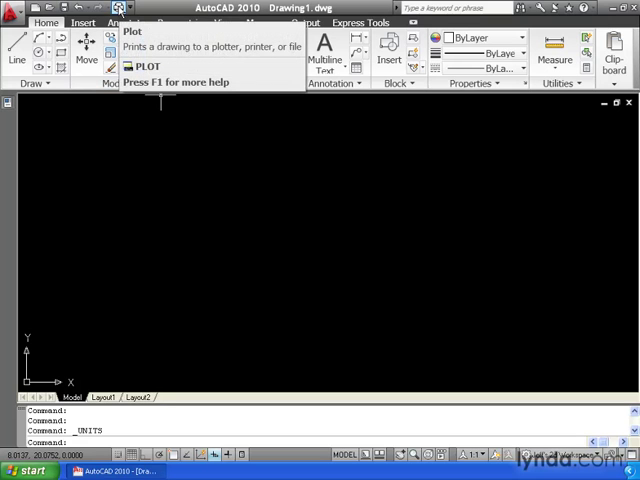
pyautogui.click(136, 66)
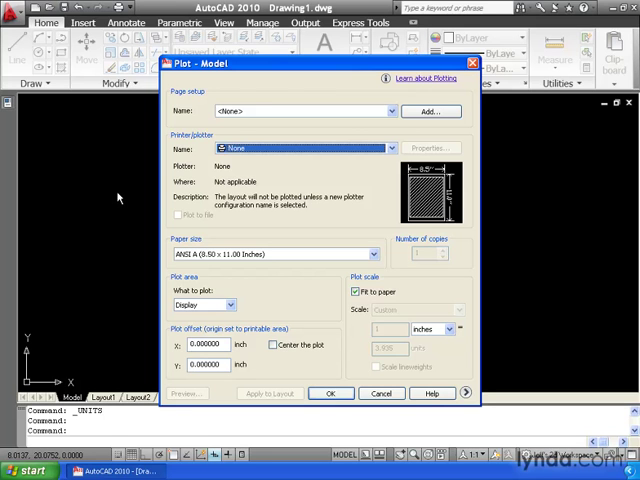
pyautogui.moveTo(264, 244)
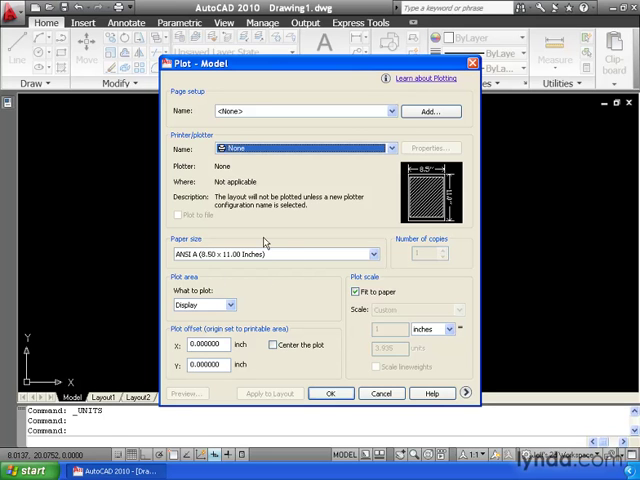
pyautogui.moveTo(464, 338)
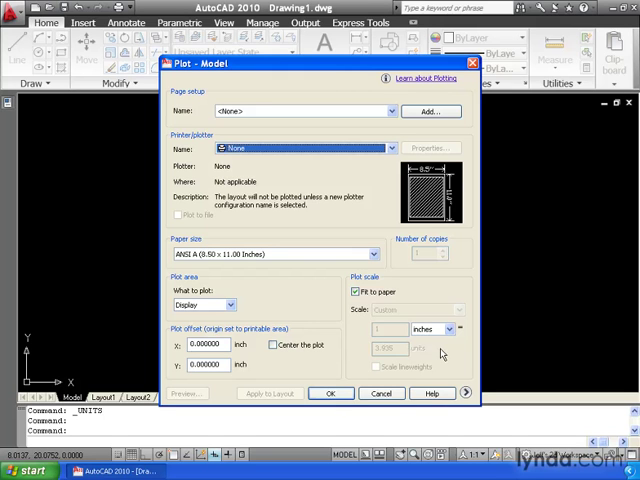
pyautogui.click(380, 392)
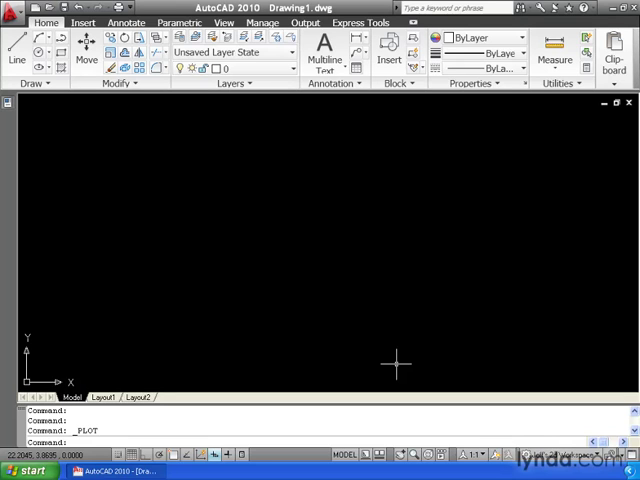
pyautogui.moveTo(218, 240)
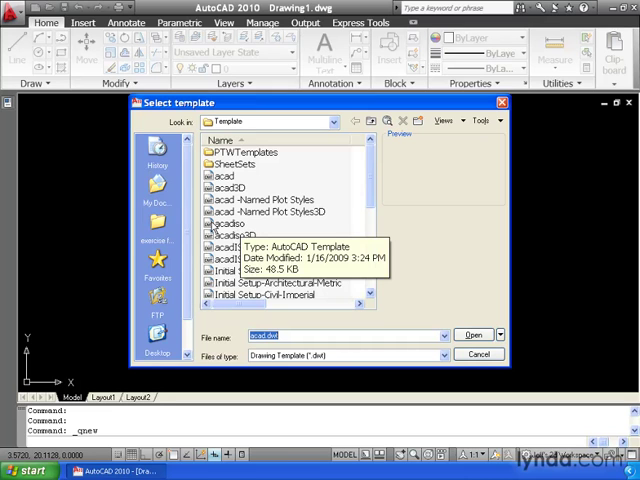
# Create Drawing2 from the acadiso.dwt template via the Select Template dialog
pyautogui.click(228, 224)
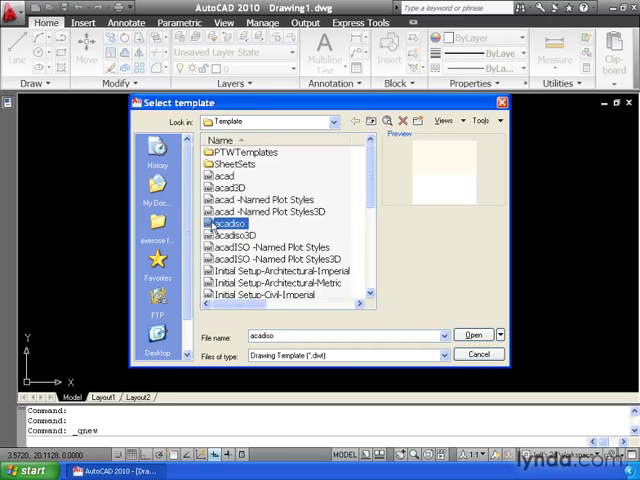
pyautogui.click(474, 334)
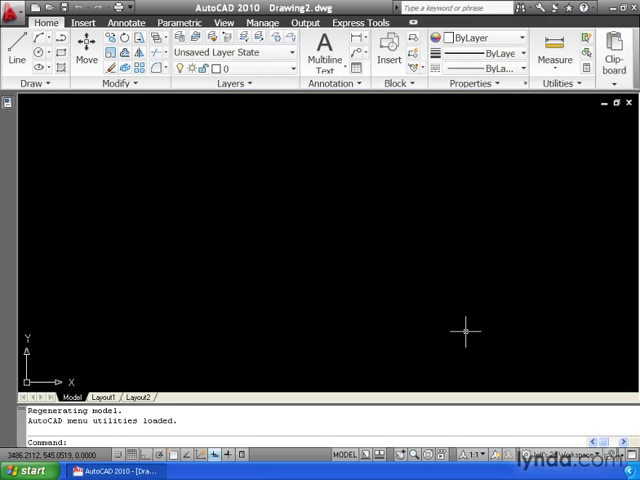
# Show Drawing2's Drawing Units dialog, confirming the insertion scale reads Millimeters
pyautogui.click(10, 8)
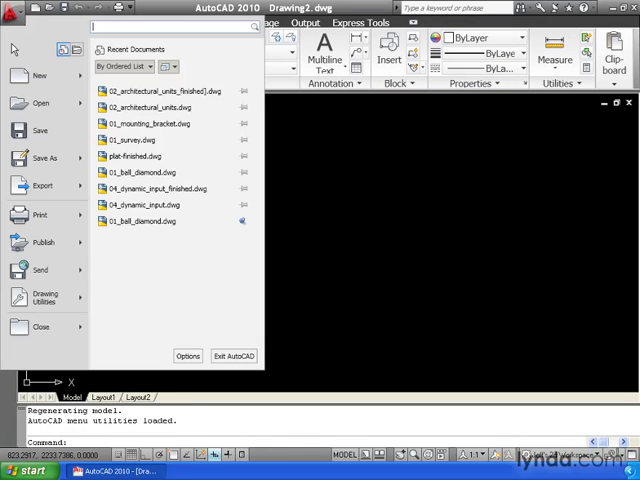
pyautogui.click(44, 296)
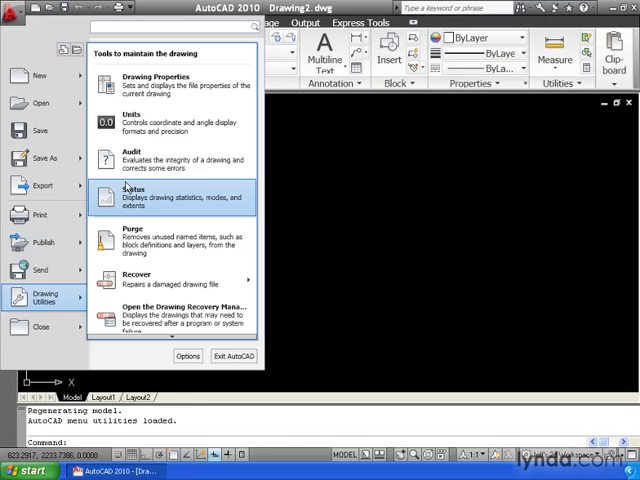
pyautogui.click(142, 120)
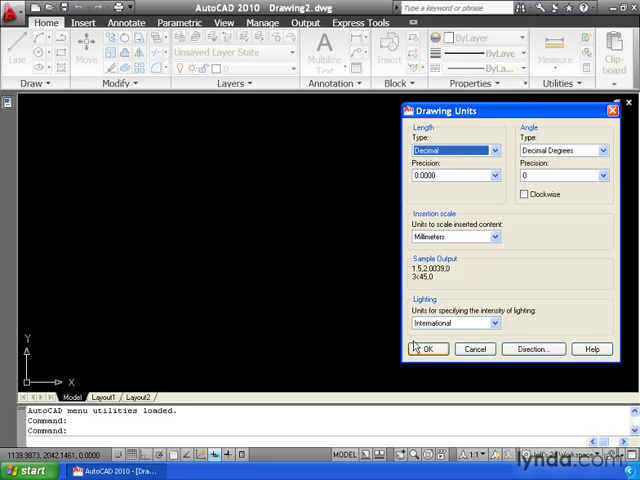
# Confirm the units, review the Plot dialog's ISO A4 210 x 297 mm sheet, and cancel plotting
pyautogui.click(428, 348)
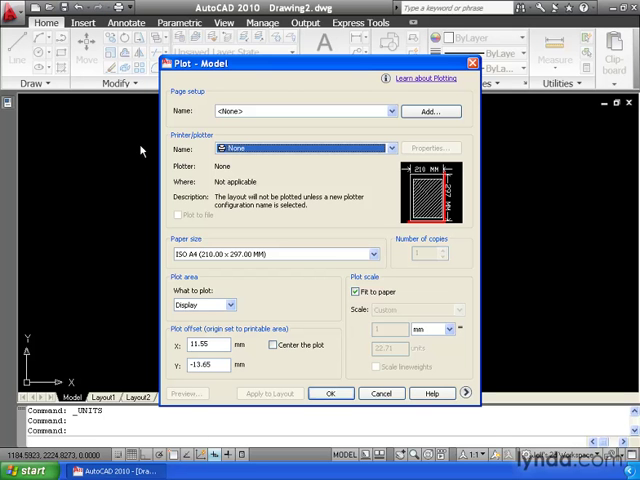
pyautogui.moveTo(236, 224)
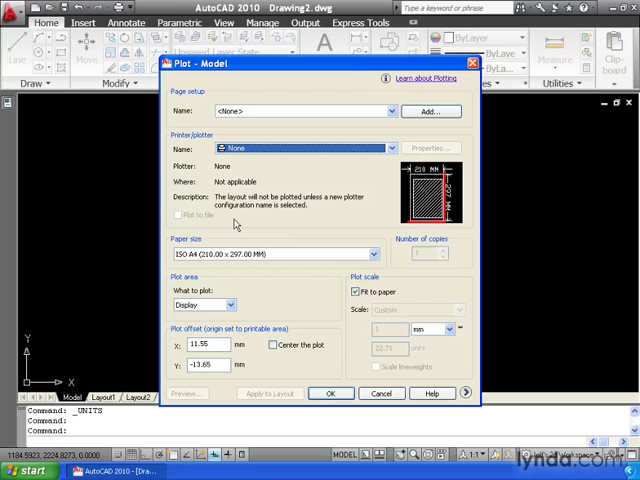
pyautogui.moveTo(394, 336)
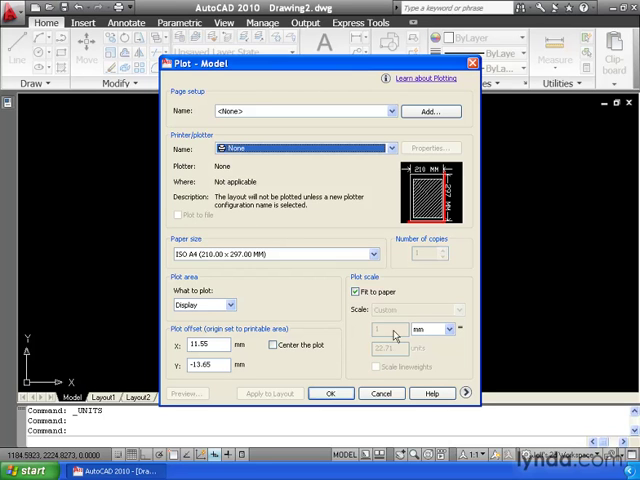
pyautogui.moveTo(448, 360)
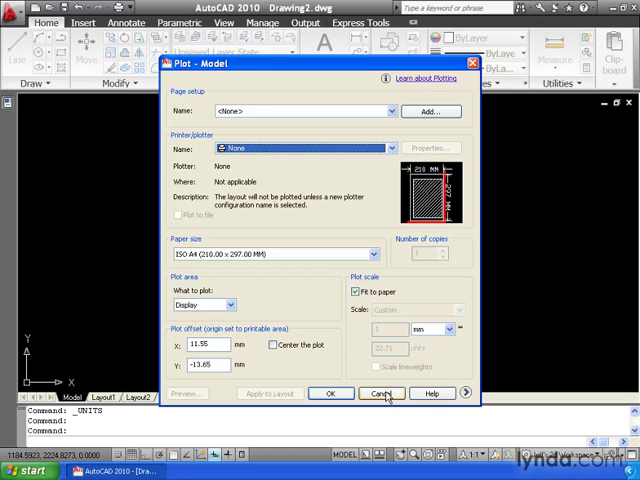
pyautogui.click(376, 392)
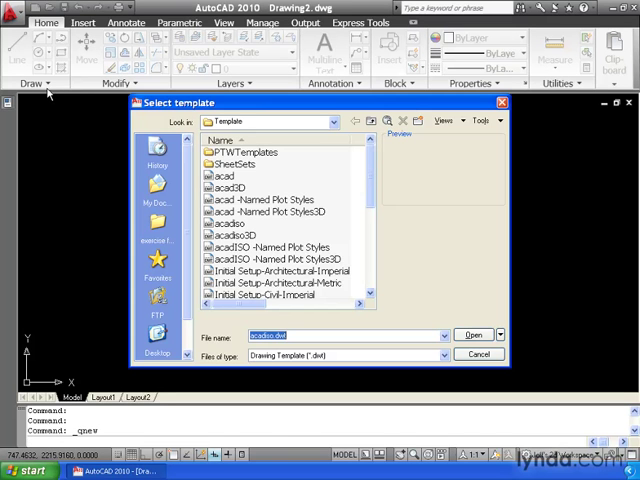
pyautogui.moveTo(216, 180)
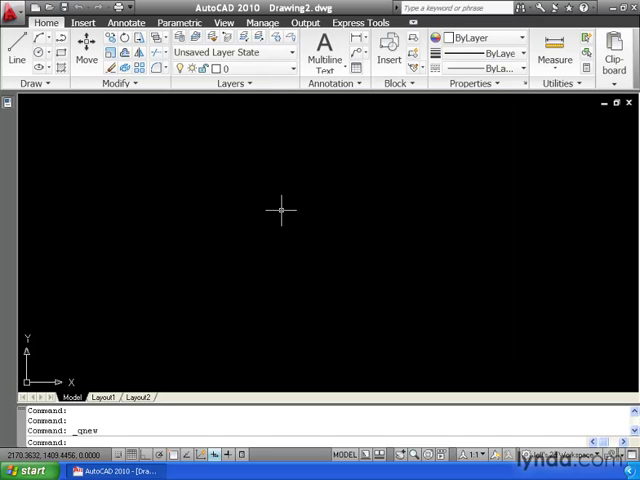
pyautogui.moveTo(284, 210)
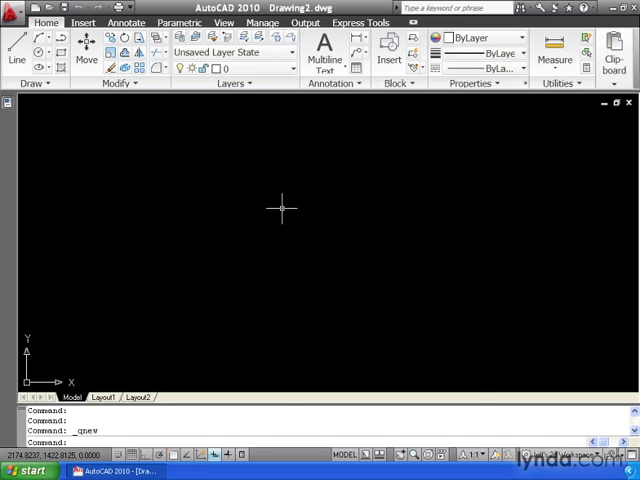
pyautogui.rightClick(284, 208)
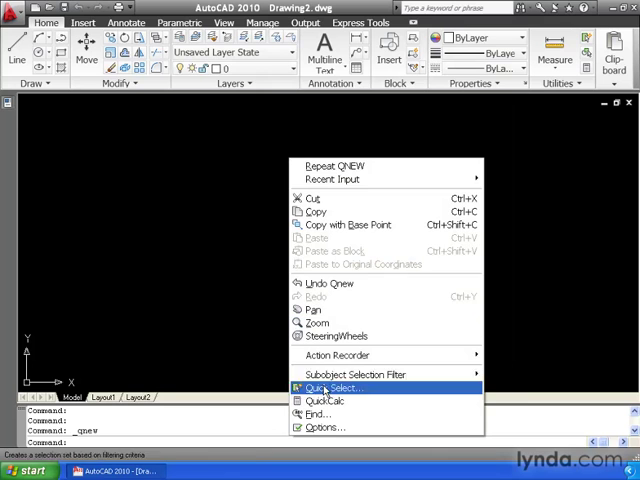
# Reach the Default Template File Name for QNEW setting under Options > Files > Template Settings
pyautogui.click(322, 428)
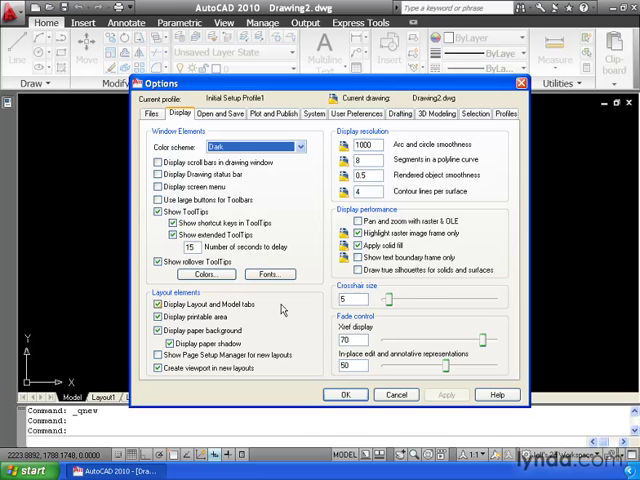
pyautogui.click(138, 114)
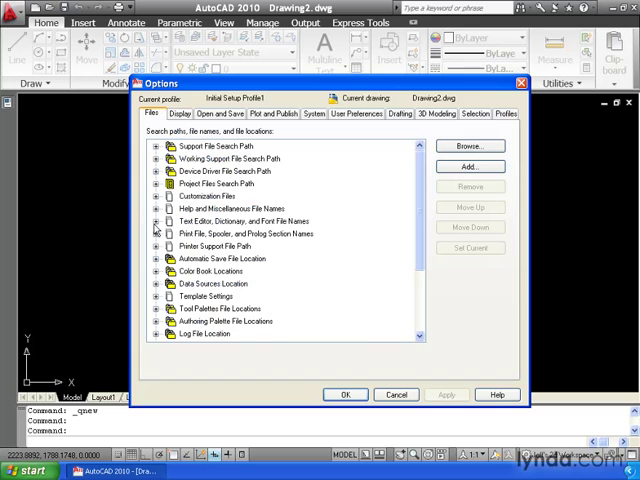
pyautogui.moveTo(160, 304)
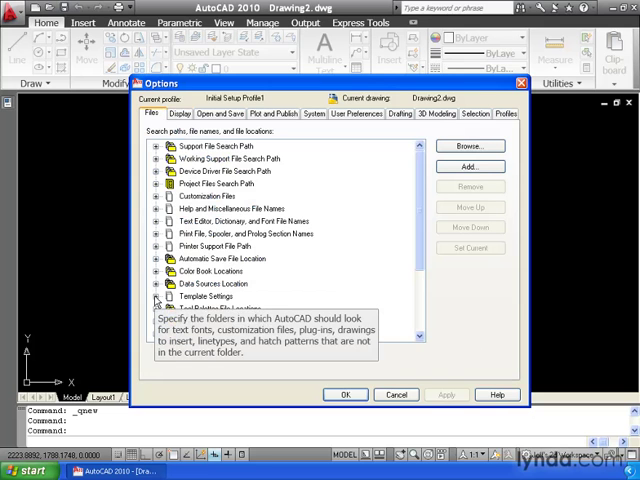
pyautogui.click(160, 296)
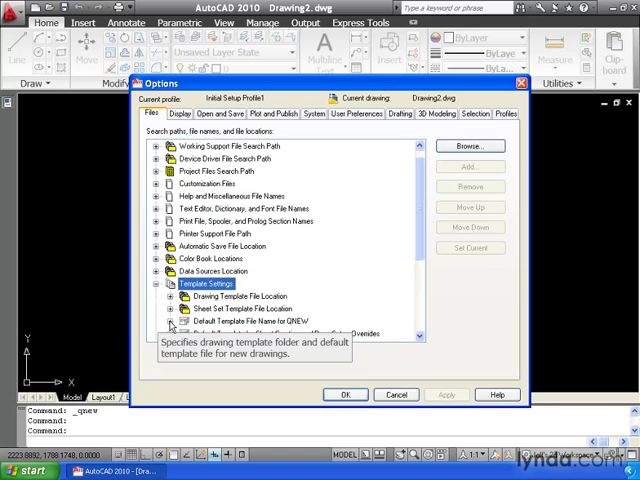
pyautogui.click(176, 324)
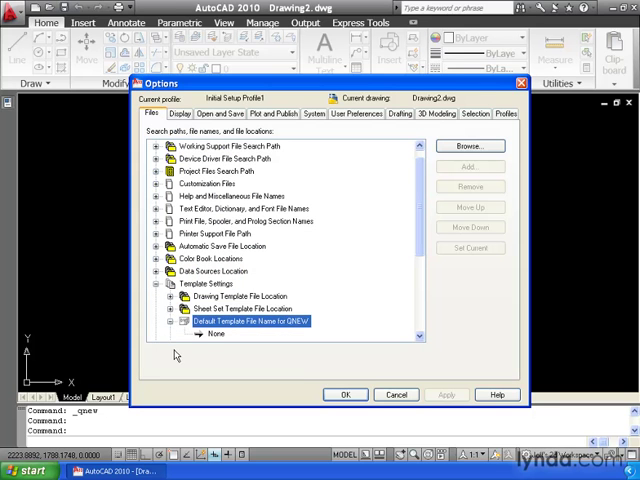
# Browse to acadiso.dwt as the default QNEW template and apply the options
pyautogui.click(216, 334)
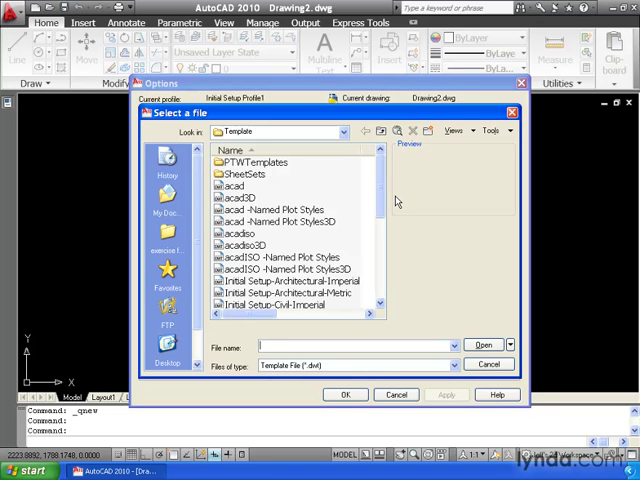
pyautogui.click(240, 232)
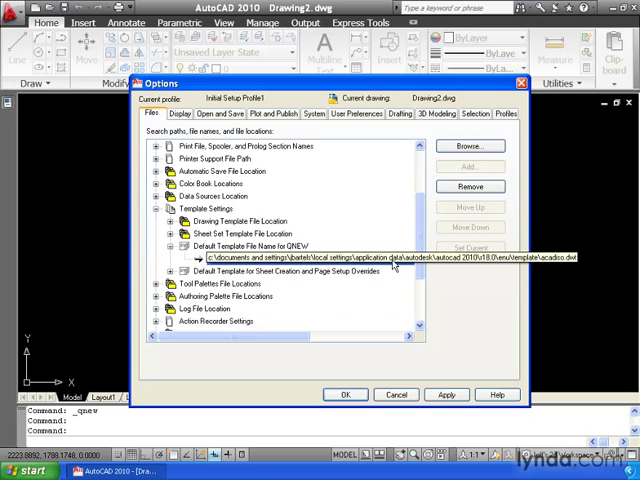
pyautogui.moveTo(438, 272)
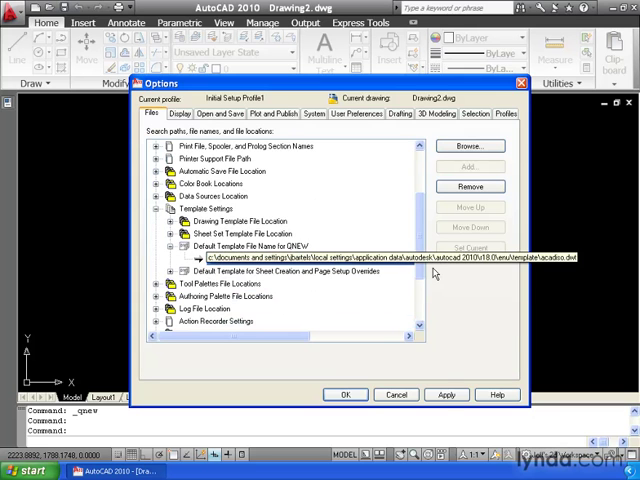
pyautogui.click(344, 394)
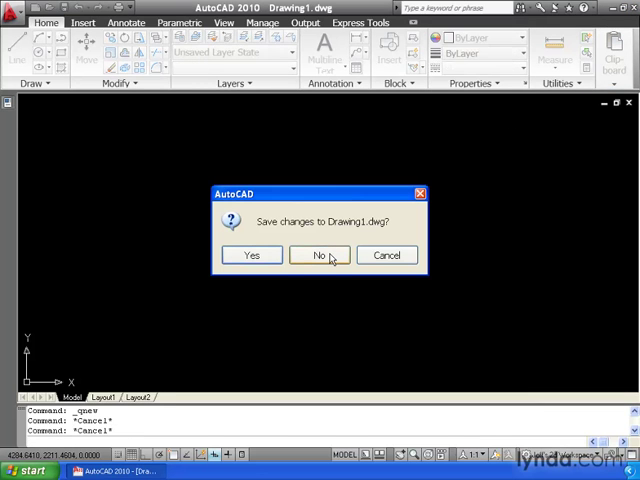
# Exit without saving Drawing2 and restart AutoCAD 2010 from the desktop icon
pyautogui.click(318, 254)
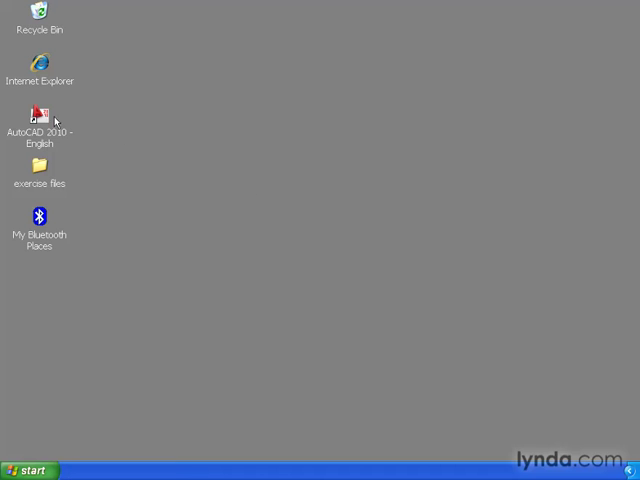
pyautogui.doubleClick(40, 116)
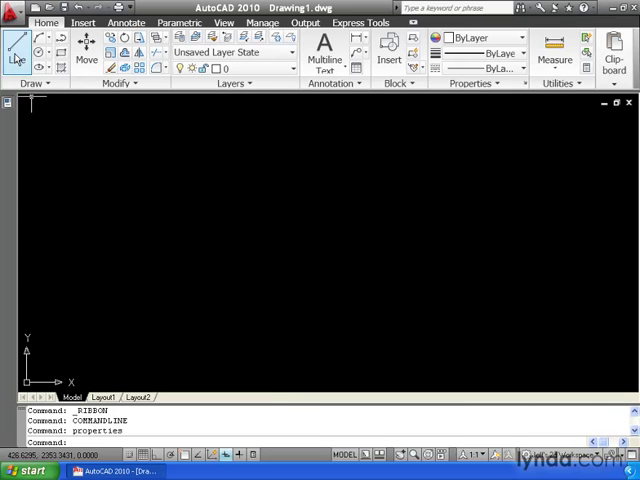
# Verify the fresh Drawing1 shows decimal millimeter units in Drawing Units and confirm
pyautogui.click(12, 8)
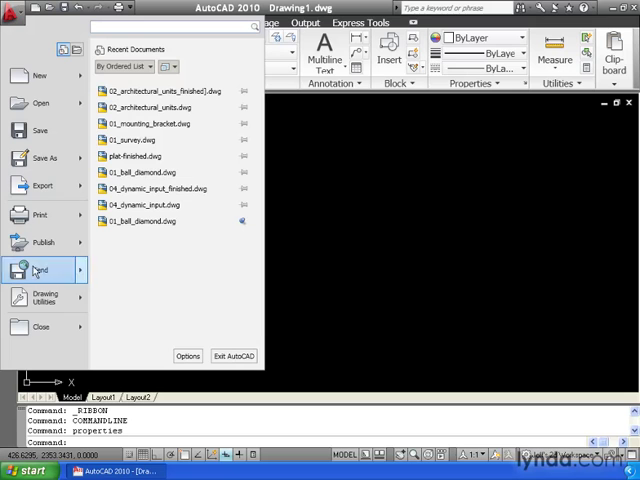
pyautogui.click(46, 296)
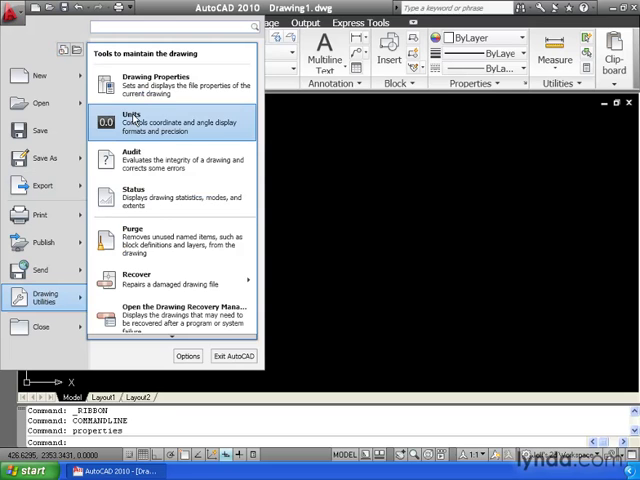
pyautogui.click(128, 120)
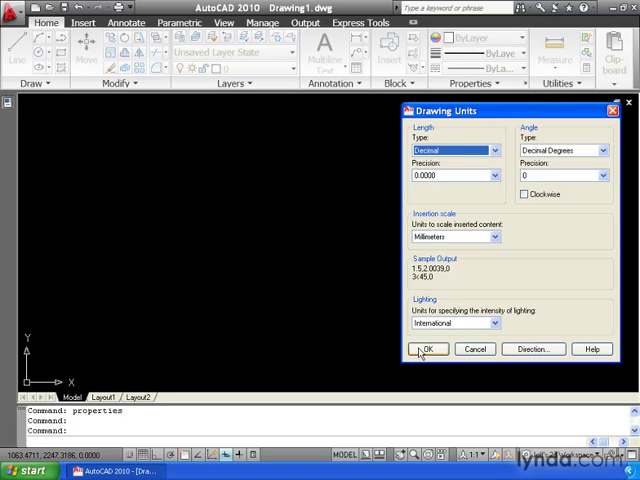
pyautogui.click(428, 348)
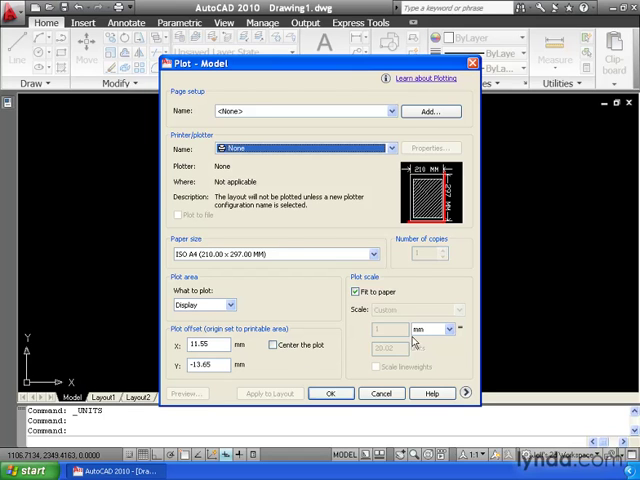
pyautogui.moveTo(278, 298)
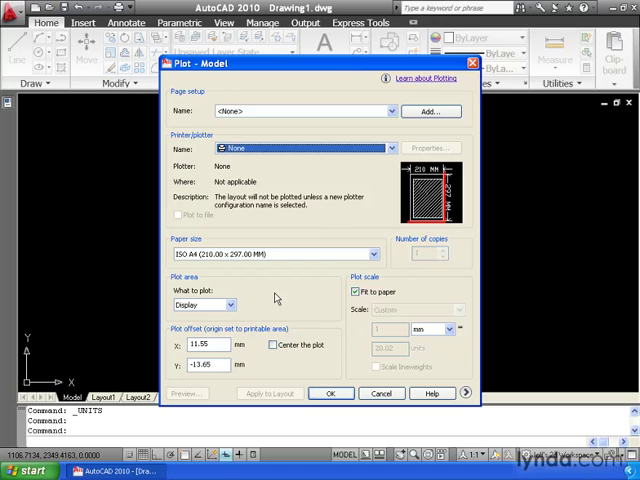
pyautogui.moveTo(470, 64)
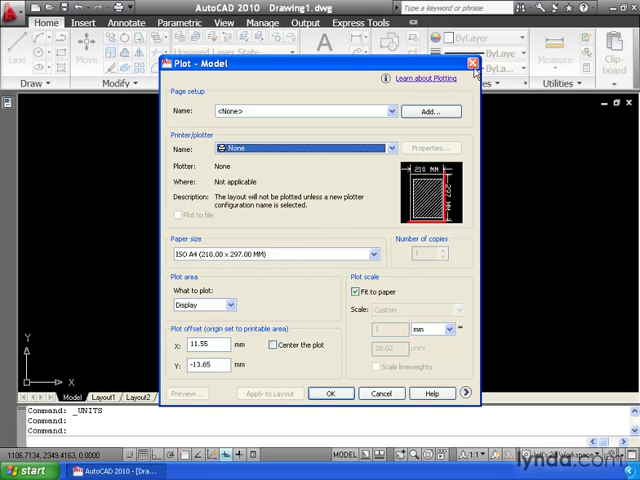
pyautogui.click(378, 392)
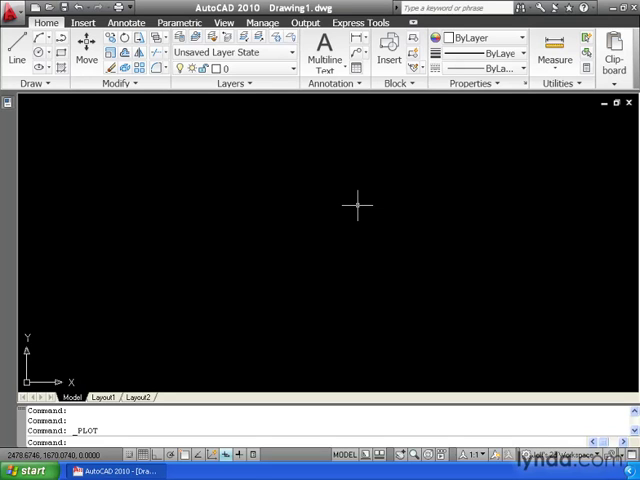
# Remove the custom QNEW default template path in Options > Files and apply, restoring the original default
pyautogui.rightClick(356, 204)
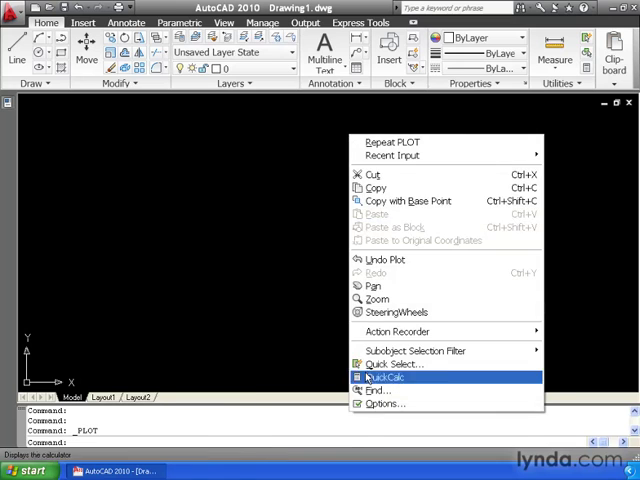
pyautogui.click(384, 404)
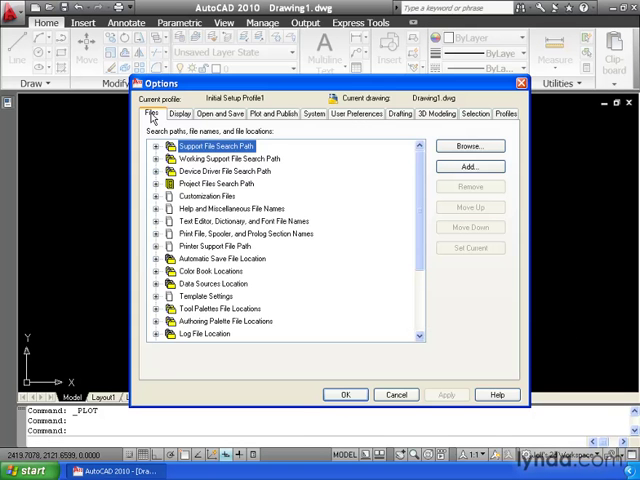
pyautogui.moveTo(156, 304)
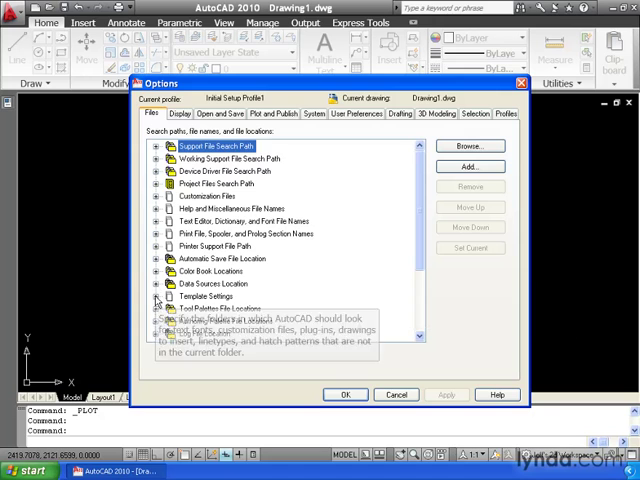
pyautogui.click(158, 296)
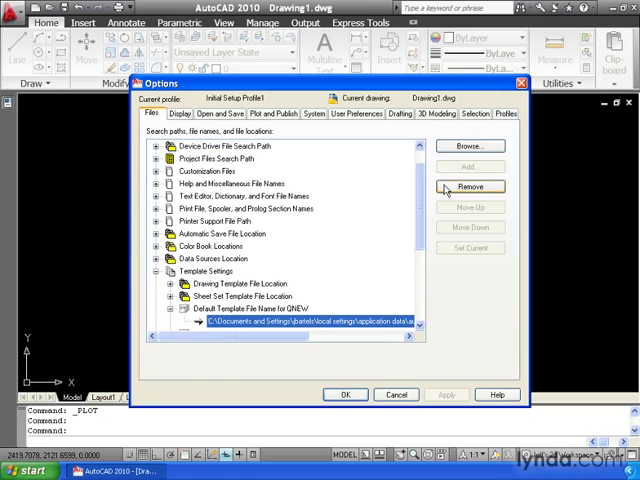
pyautogui.click(470, 186)
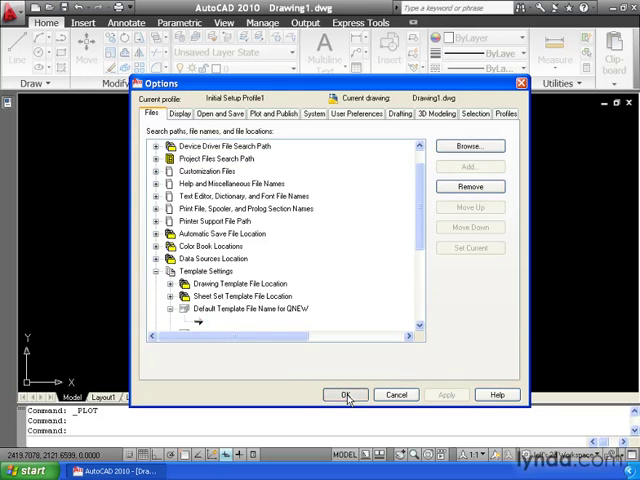
pyautogui.click(344, 392)
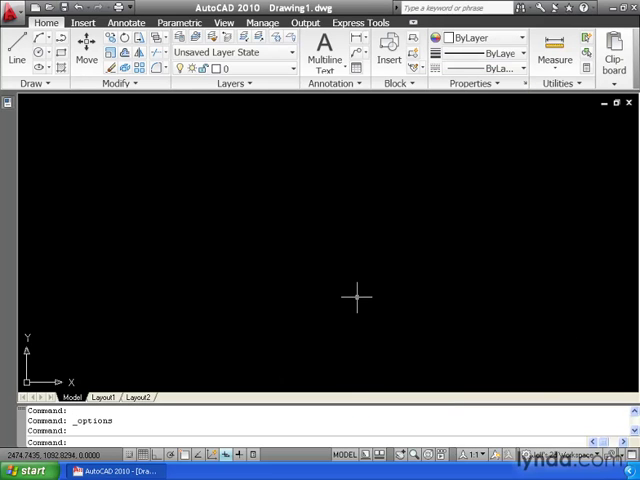